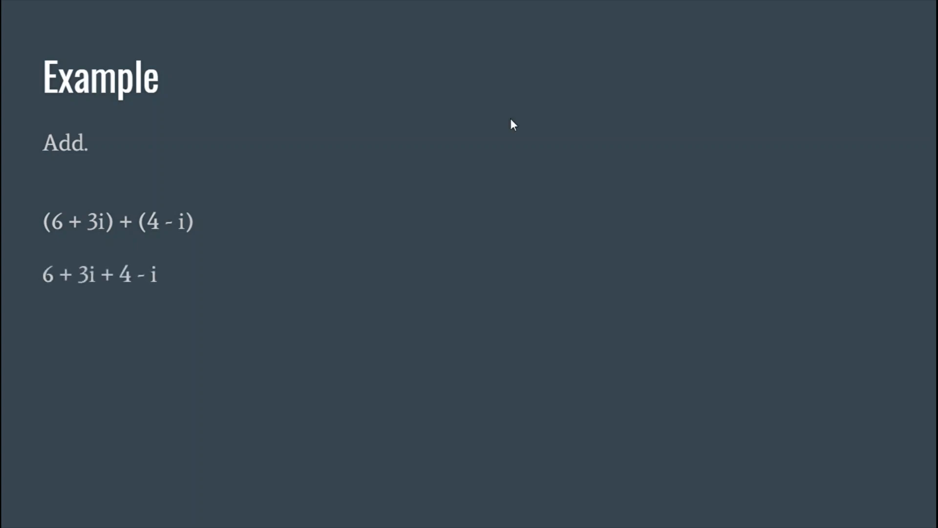
pyautogui.moveTo(117, 295)
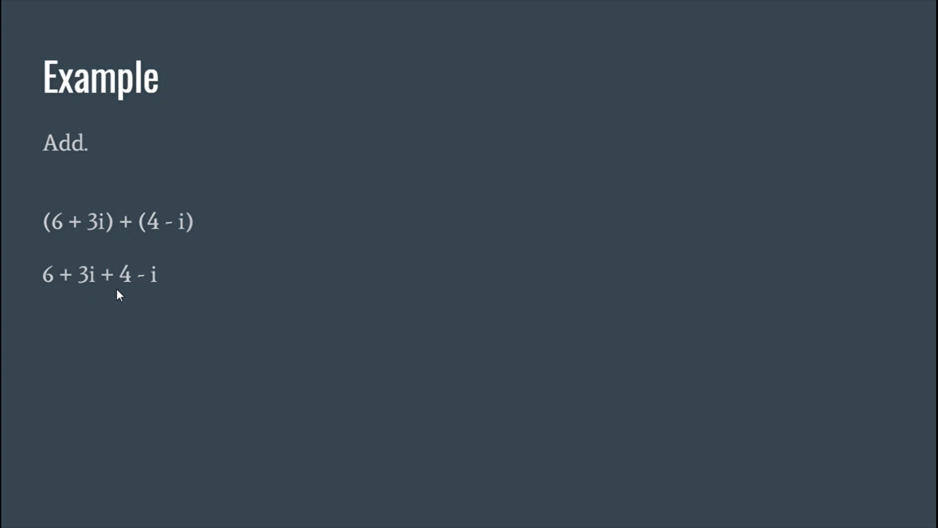
pyautogui.moveTo(166, 287)
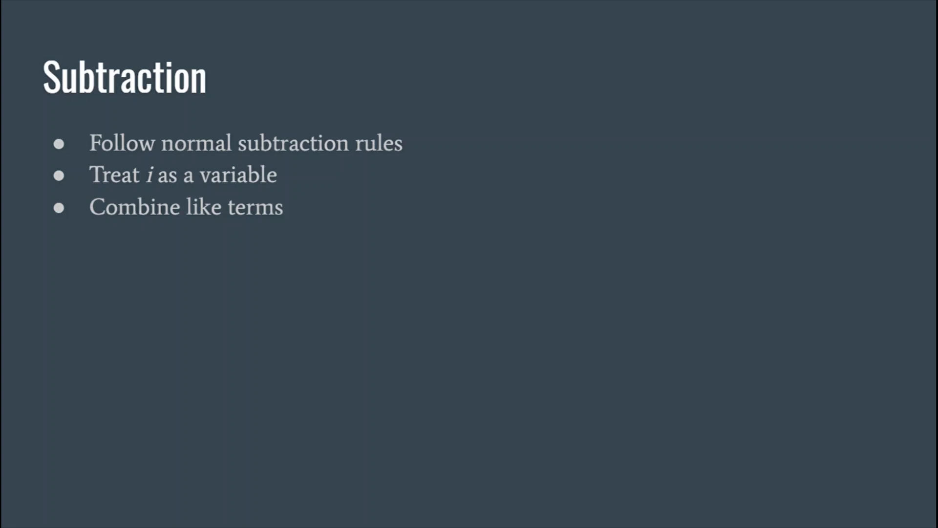
# Step: Advance to the subtraction example slide showing (6 + 3i) - (4 - i)
pyautogui.press('Right')
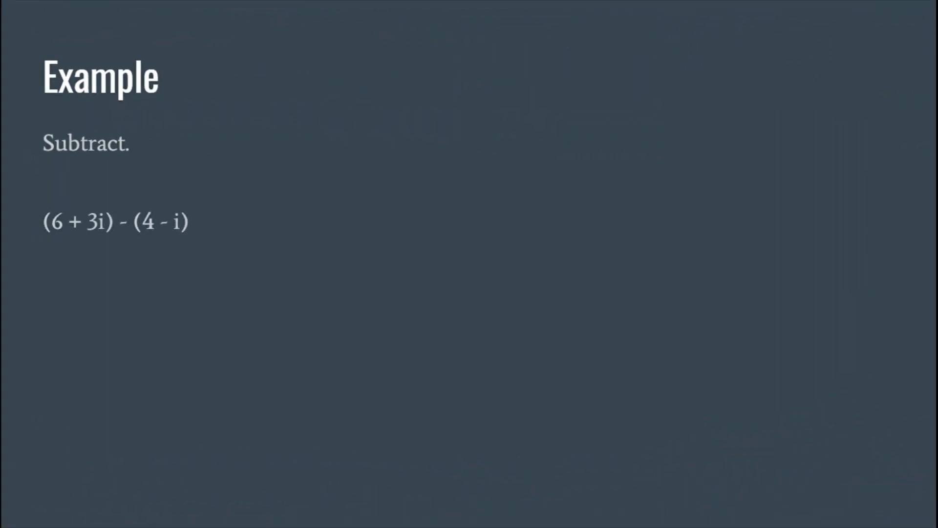
pyautogui.moveTo(134, 233)
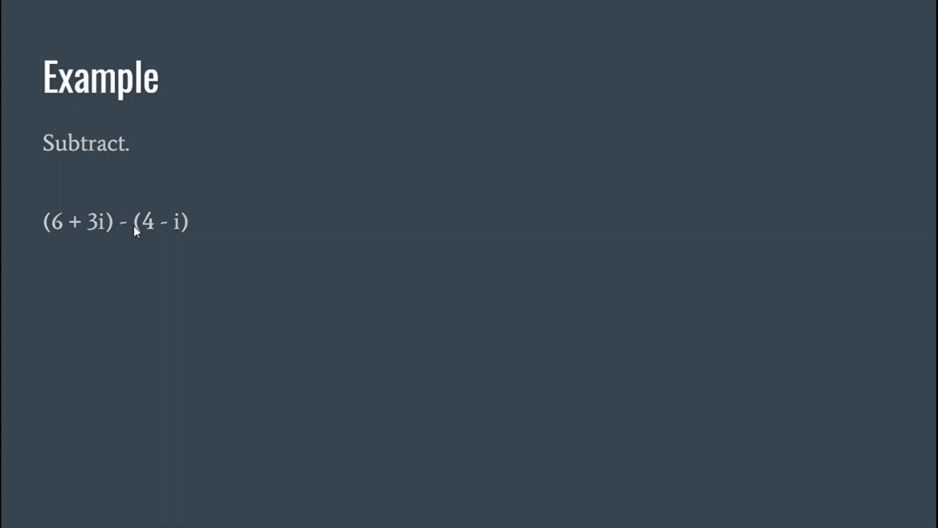
pyautogui.moveTo(127, 234)
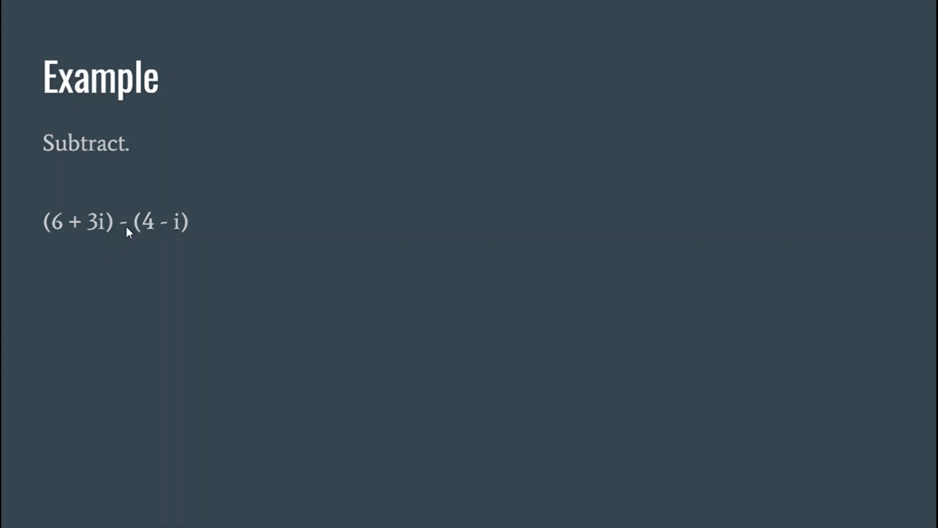
pyautogui.moveTo(169, 228)
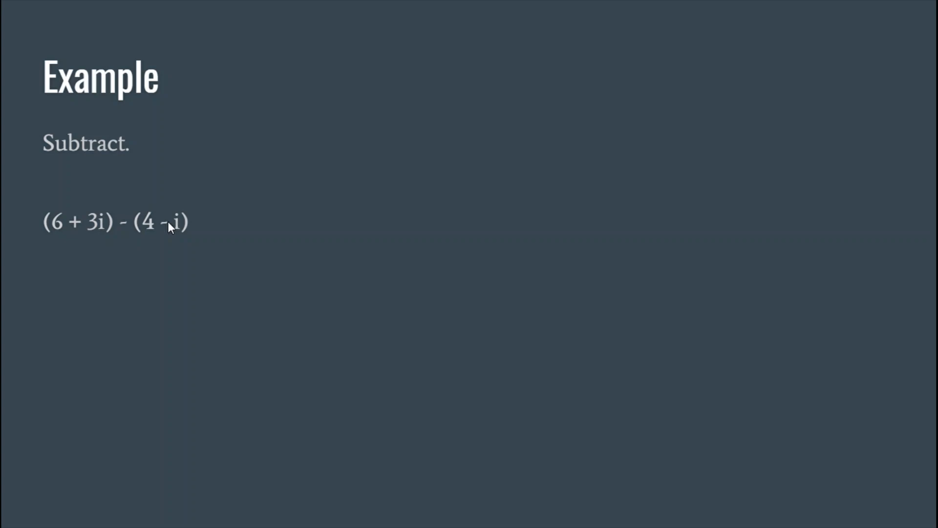
pyautogui.moveTo(215, 236)
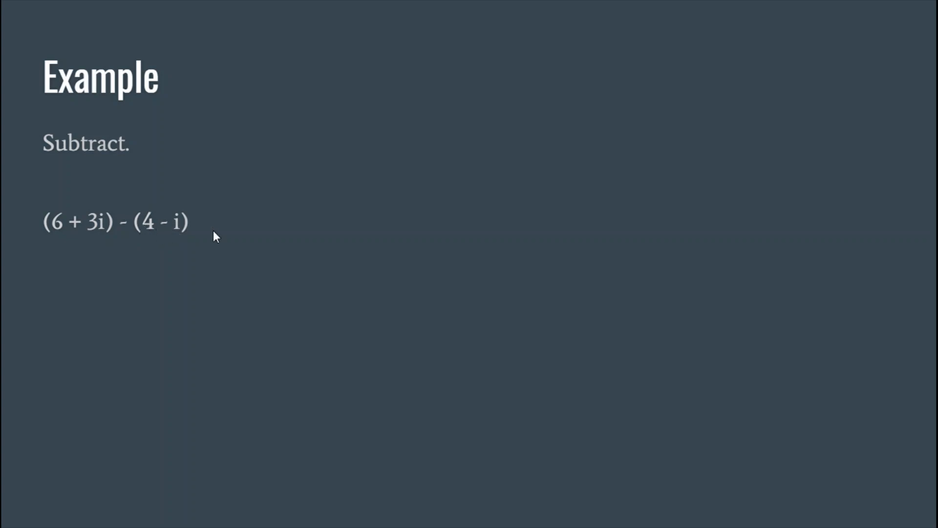
pyautogui.moveTo(68, 248)
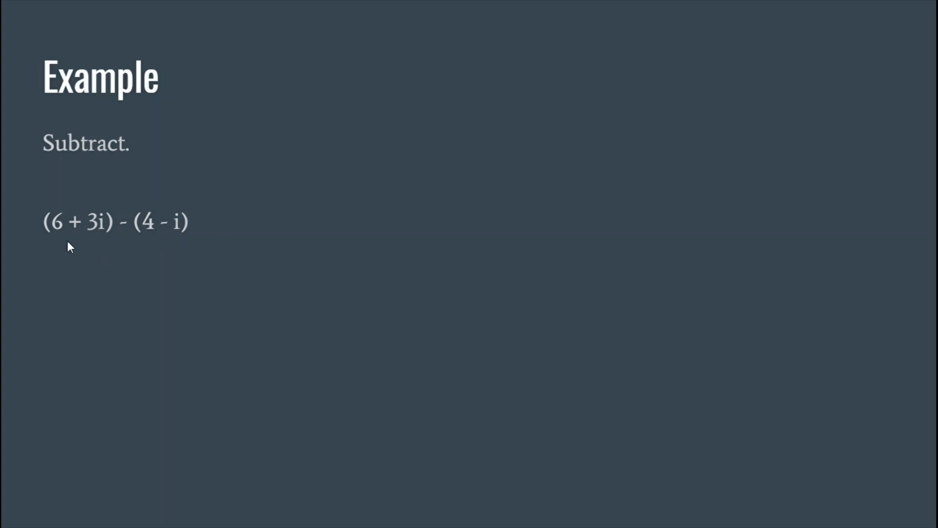
pyautogui.moveTo(105, 242)
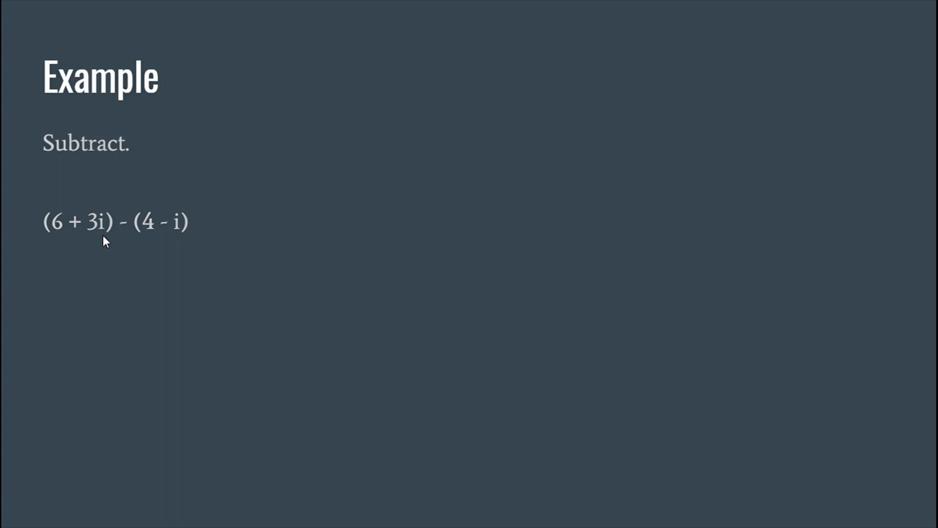
pyautogui.moveTo(148, 233)
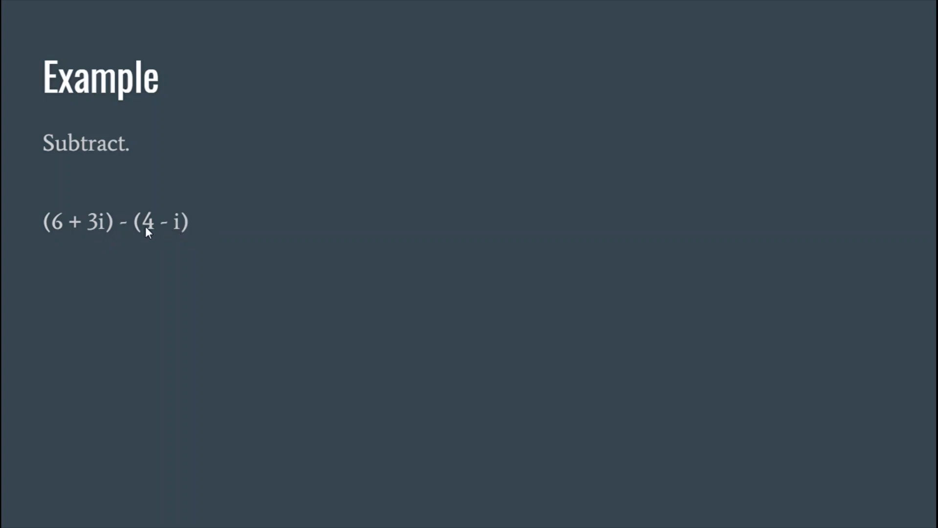
pyautogui.moveTo(194, 242)
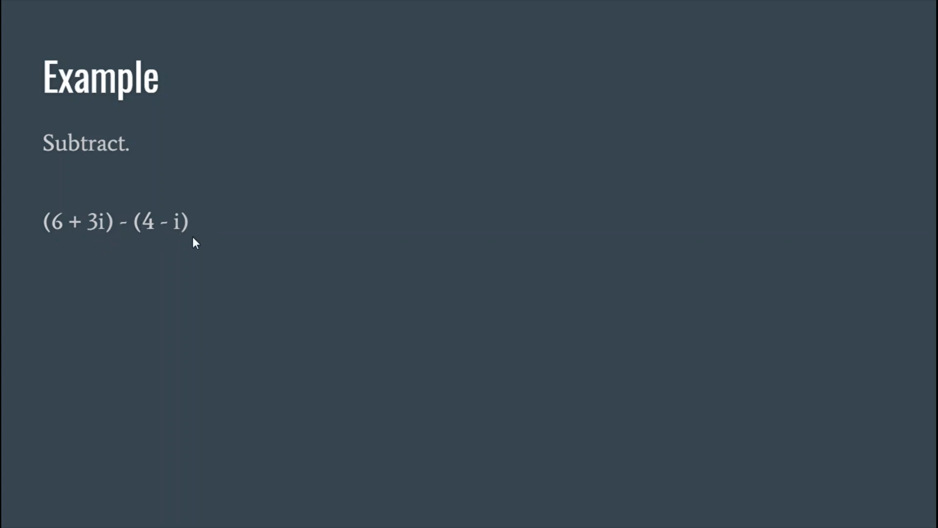
pyautogui.moveTo(149, 235)
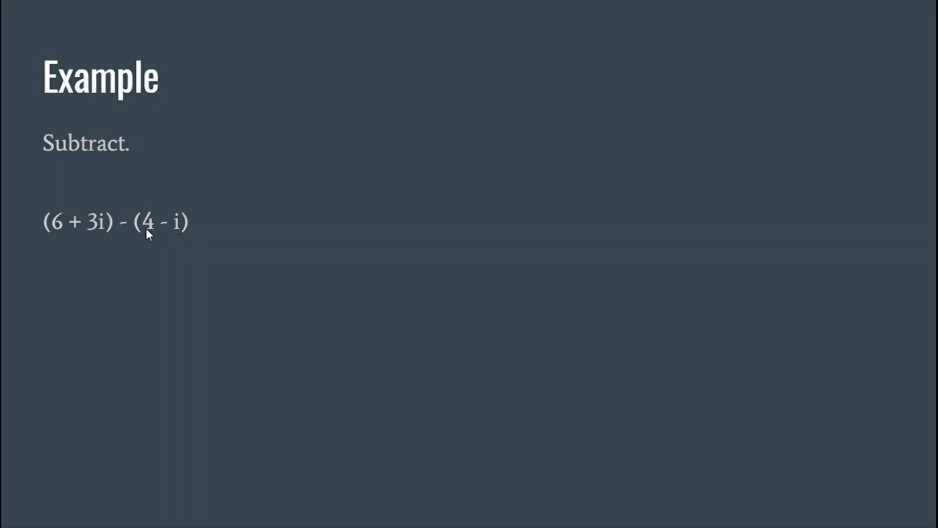
pyautogui.moveTo(154, 228)
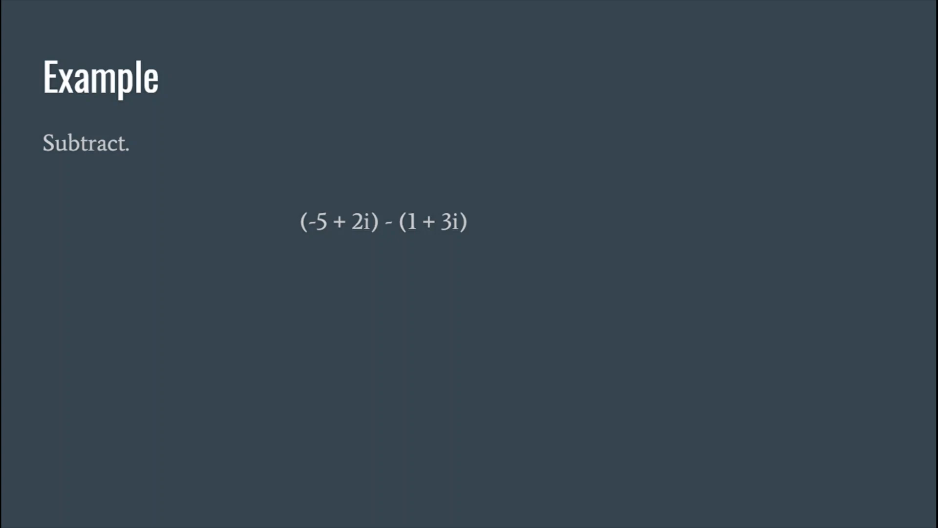
pyautogui.moveTo(175, 39)
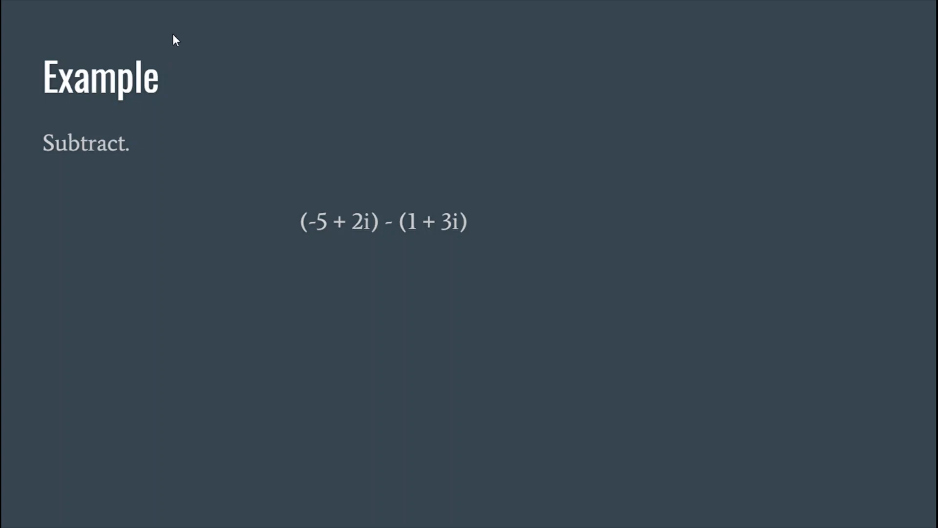
pyautogui.moveTo(441, 239)
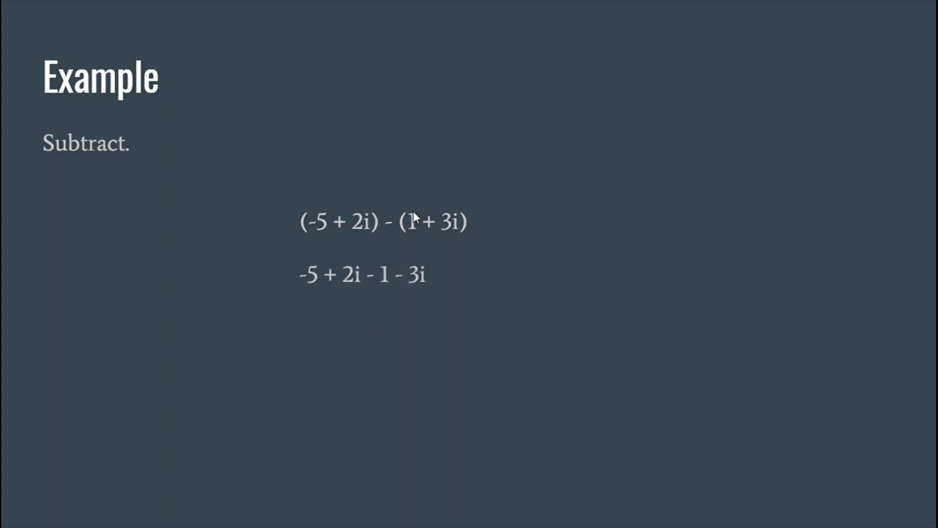
pyautogui.moveTo(411, 224)
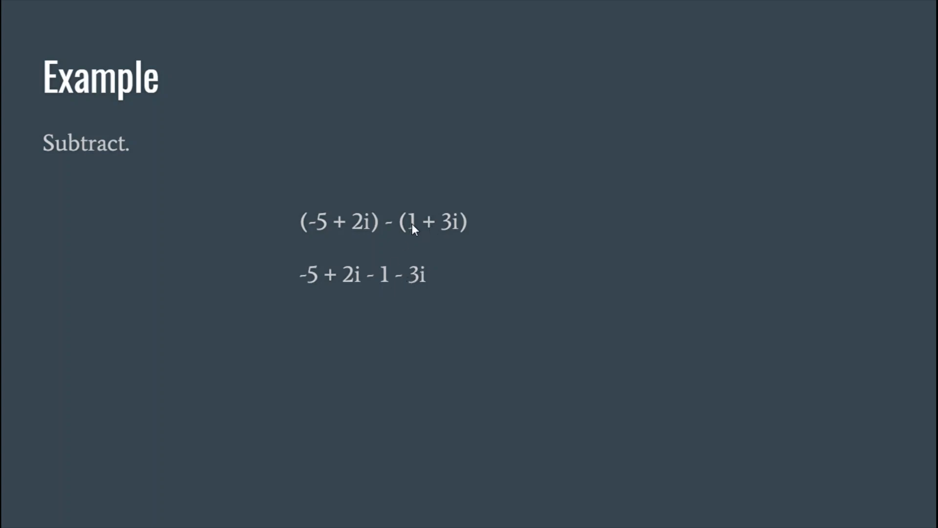
pyautogui.moveTo(389, 282)
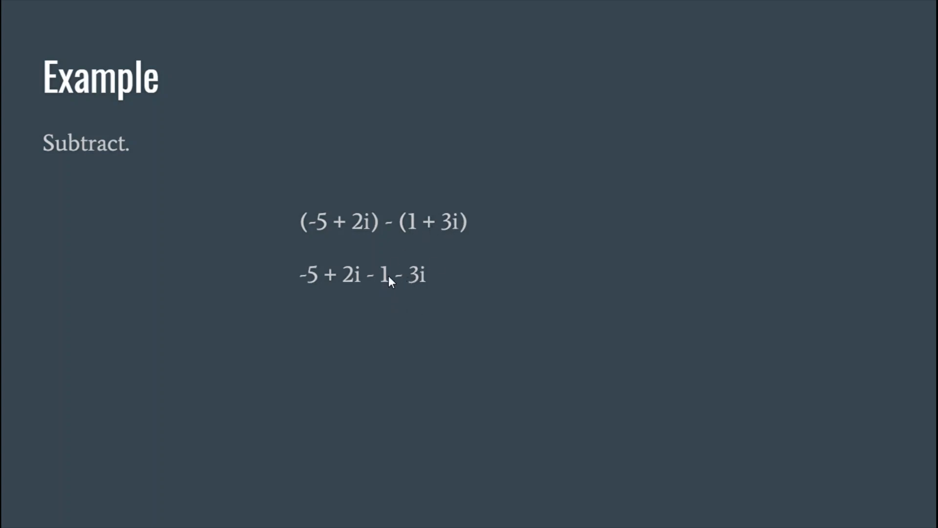